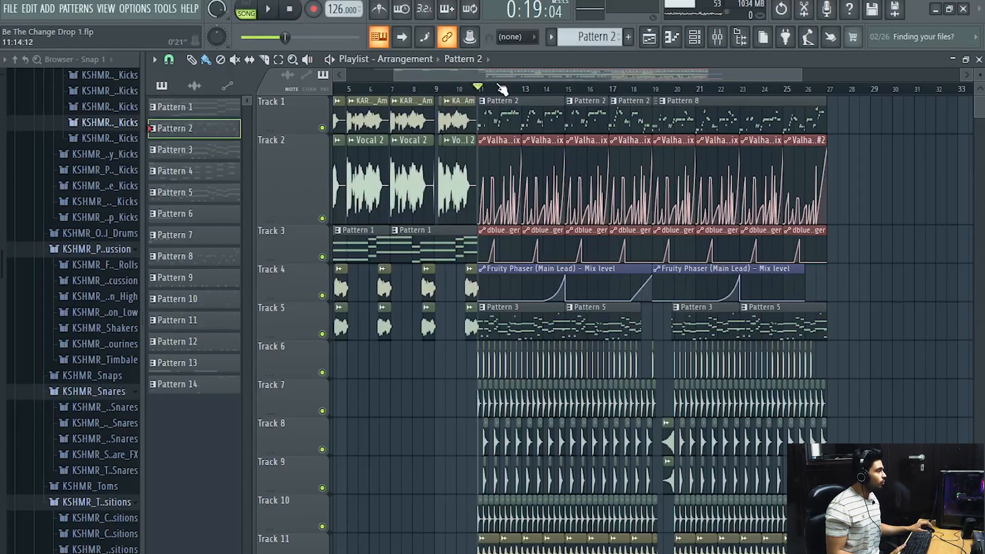
Start playback of the 'Be The Change Drop 1' arrangement from the drop
left_click(268, 8)
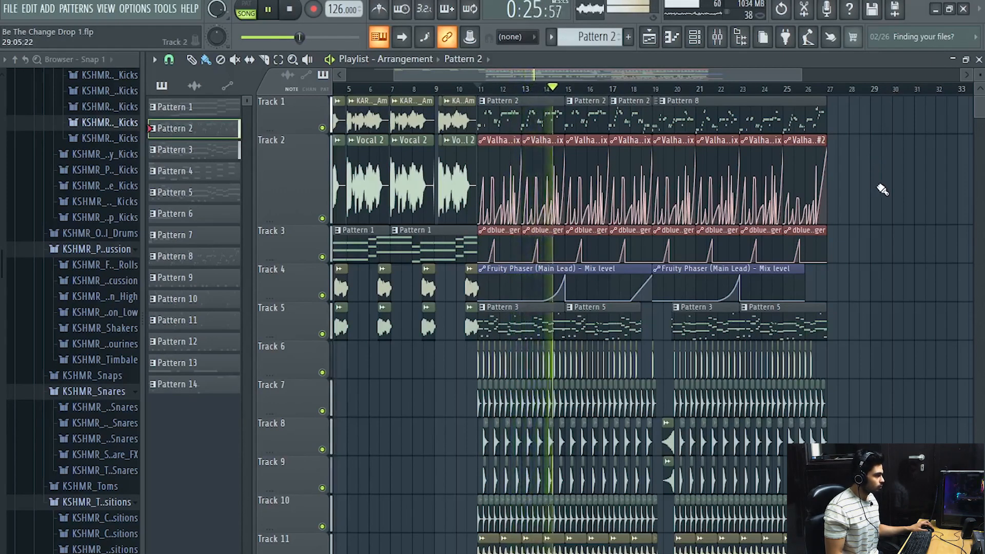
Scroll down through the lower playlist tracks and back up while the drop plays
scroll("down", 3)
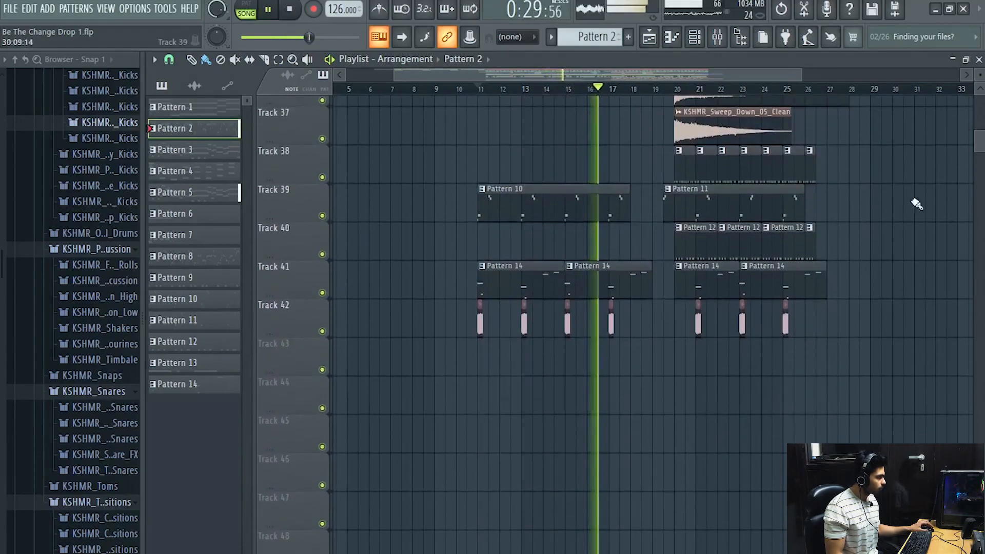
scroll("up", 3)
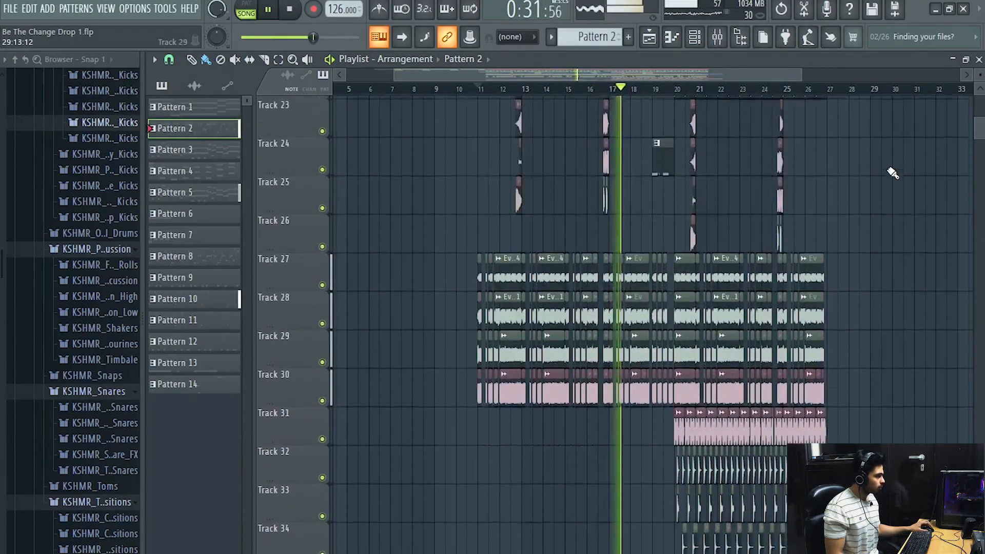
scroll("up", 3)
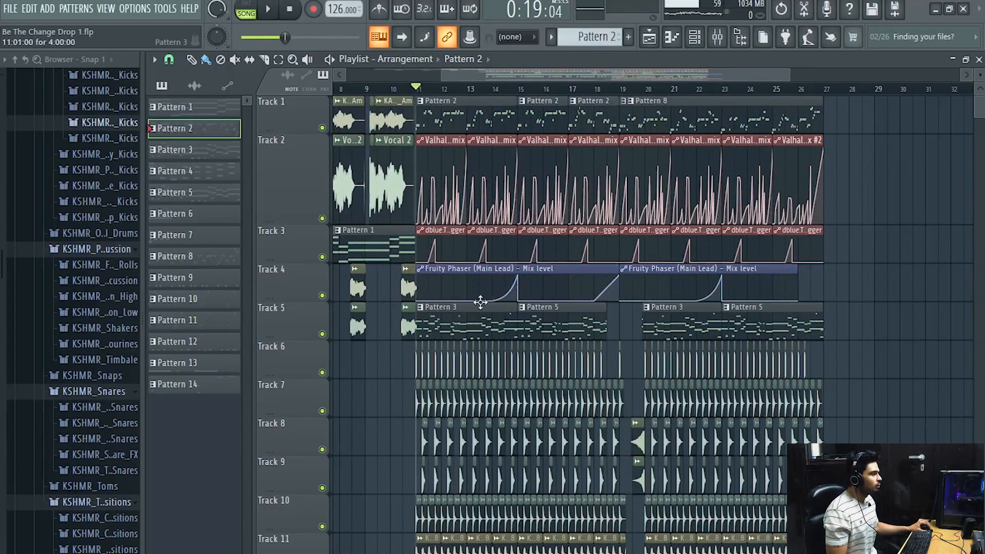
mouse_move(144, 12)
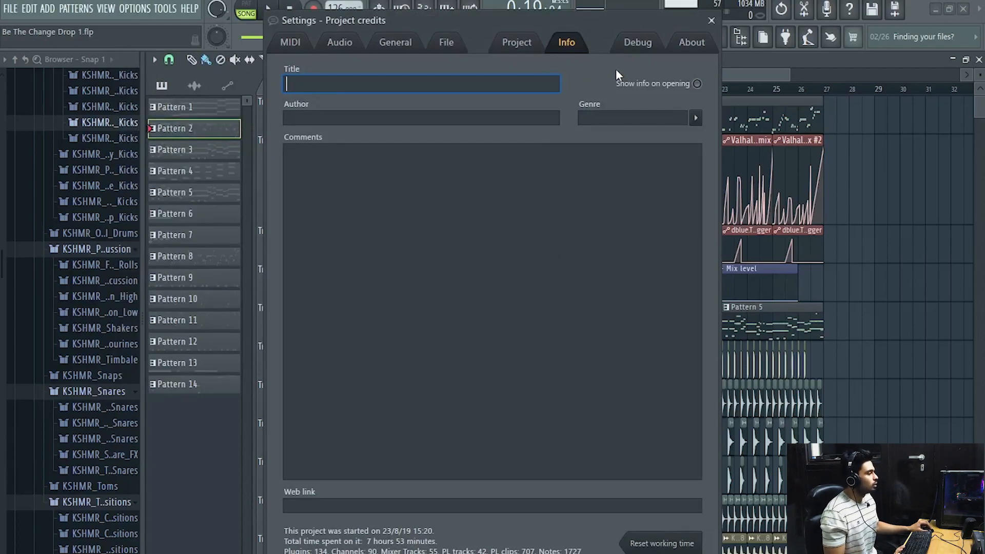
Close the project info Settings window to return to the playlist
left_click(711, 20)
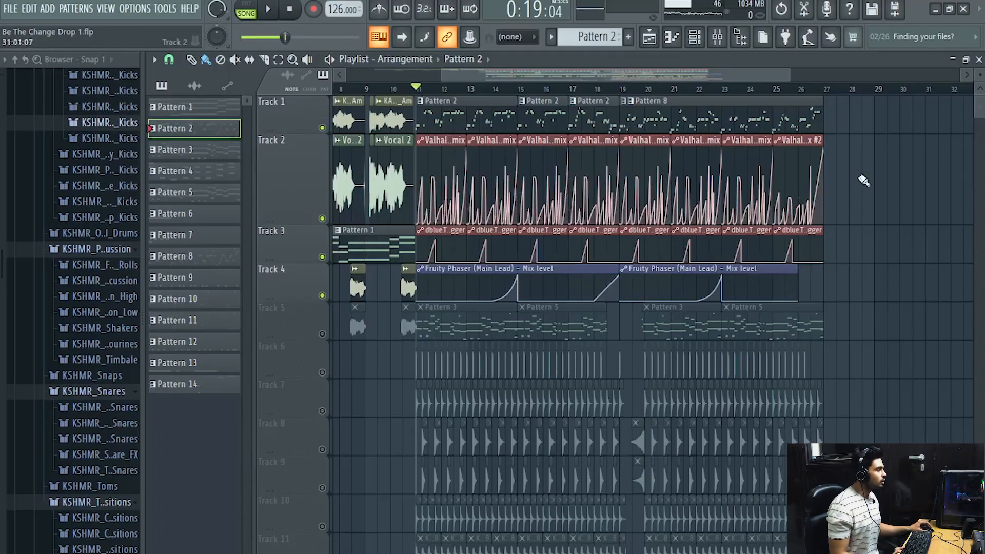
Bring up the mixer showing the Main Lead insert's effects chain
left_click(268, 9)
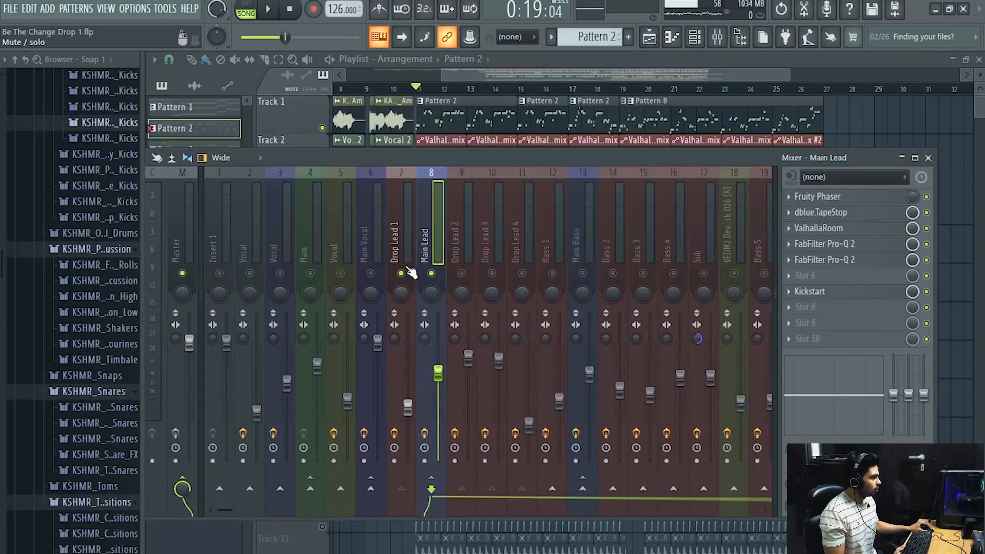
View the Drop Lead 1 insert's effects, then resume drop playback
left_click(400, 246)
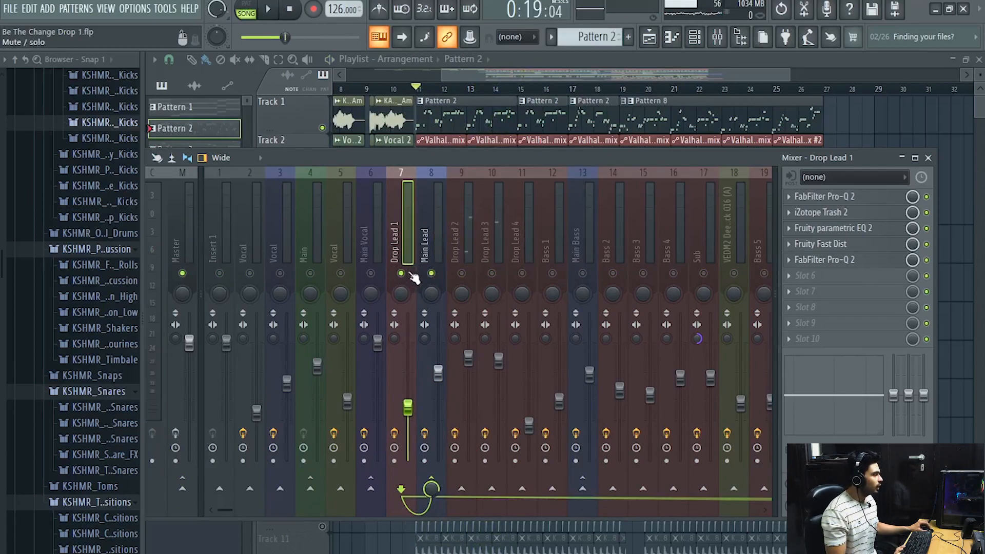
mouse_move(452, 271)
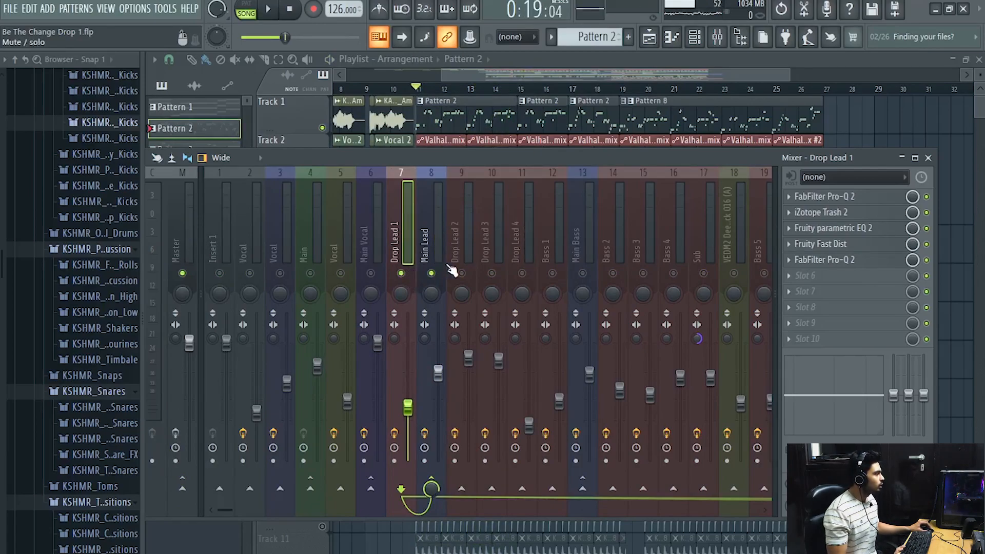
mouse_move(468, 276)
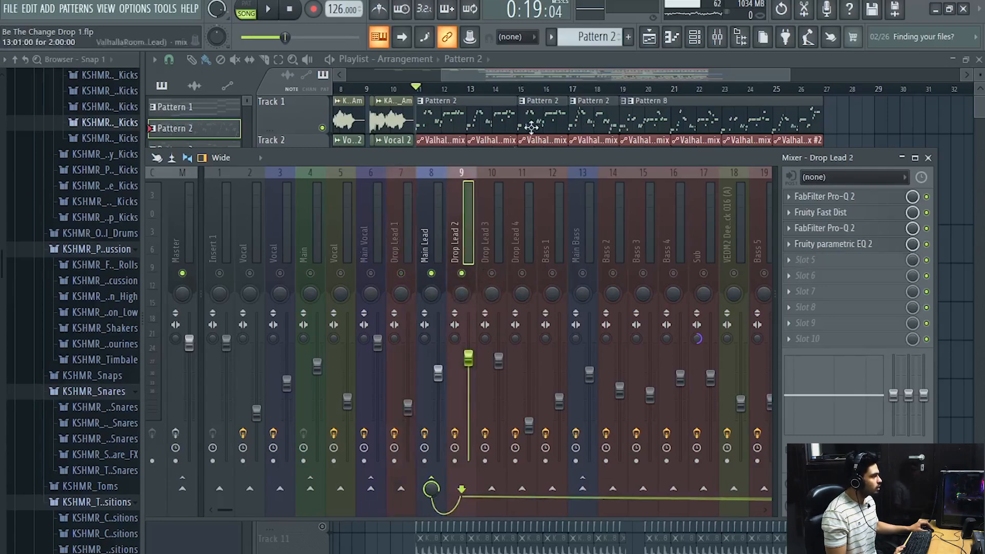
left_click(268, 10)
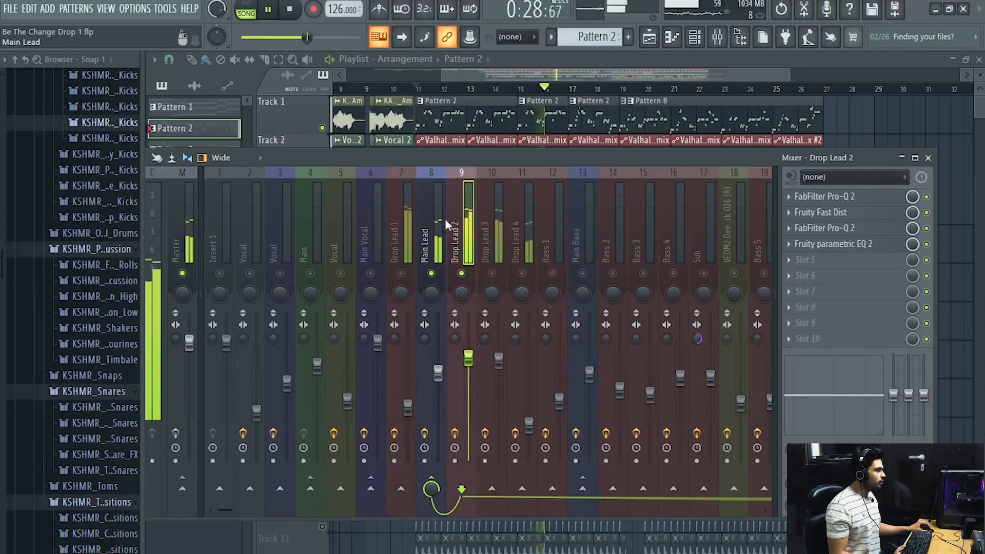